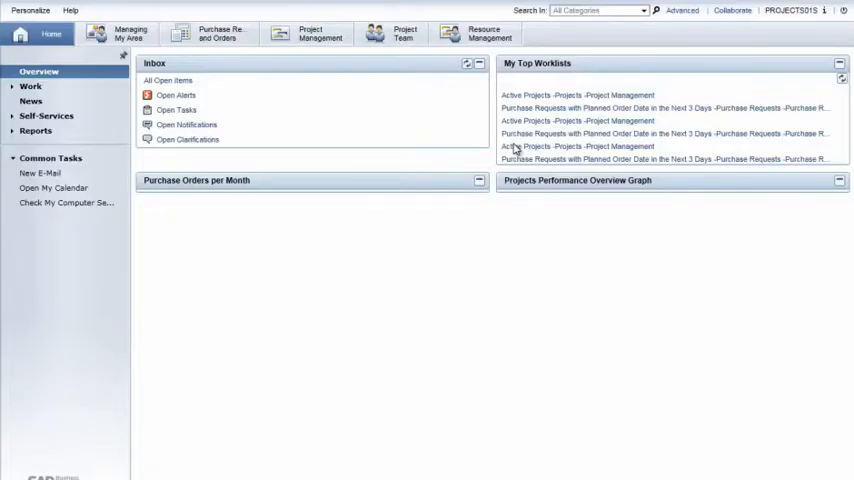
Step: Go to the Project Management work center with its quick links and top-5 projects chart
click(318, 33)
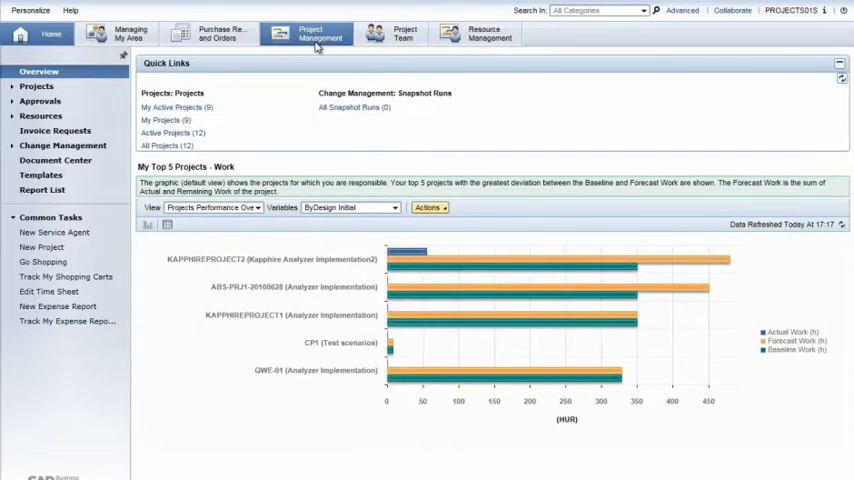
mouse_move(261, 84)
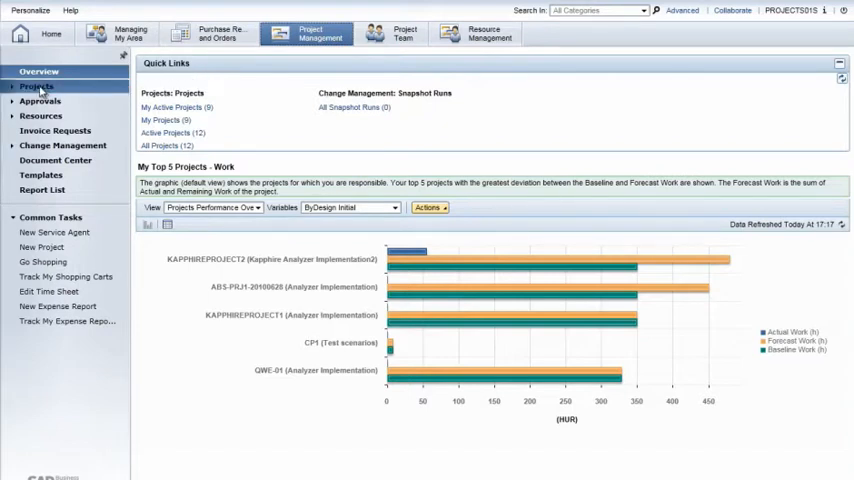
Step: From the active projects list, open the Project Overview for Kapphire Analyzer Implementation2
click(34, 86)
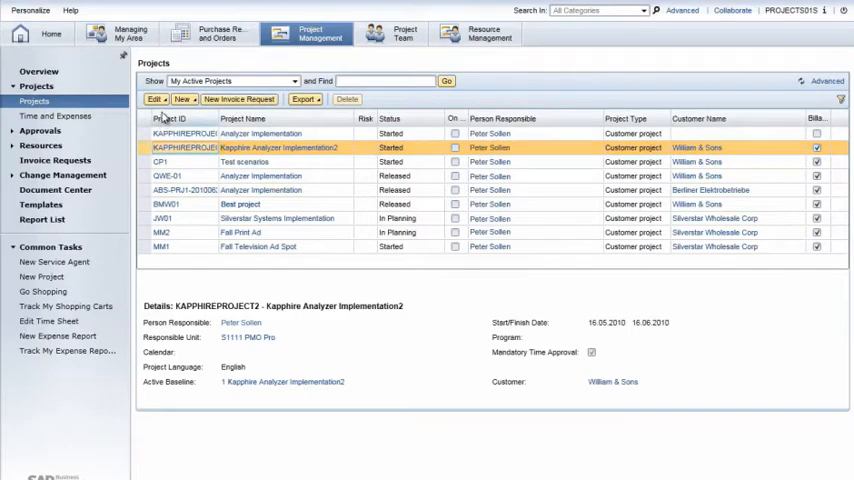
click(155, 99)
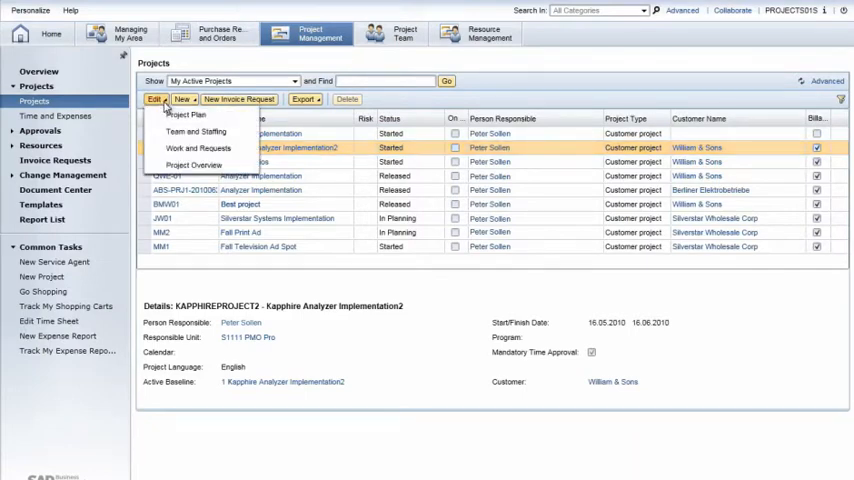
click(195, 165)
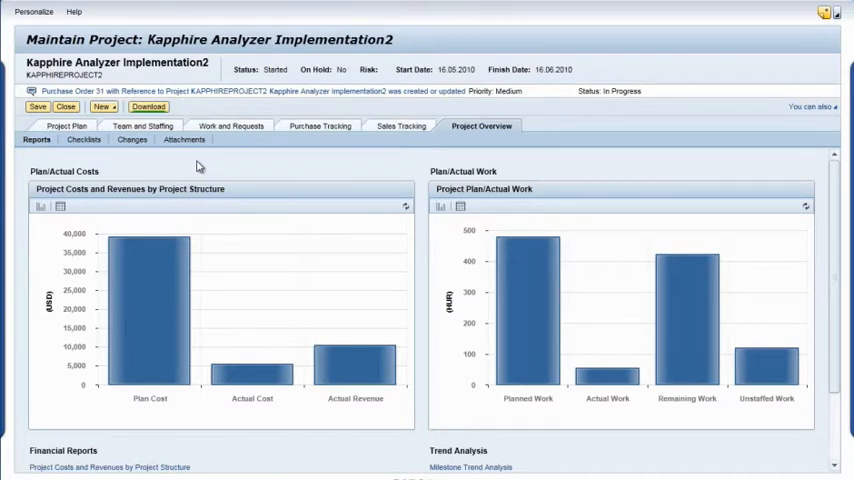
mouse_move(275, 184)
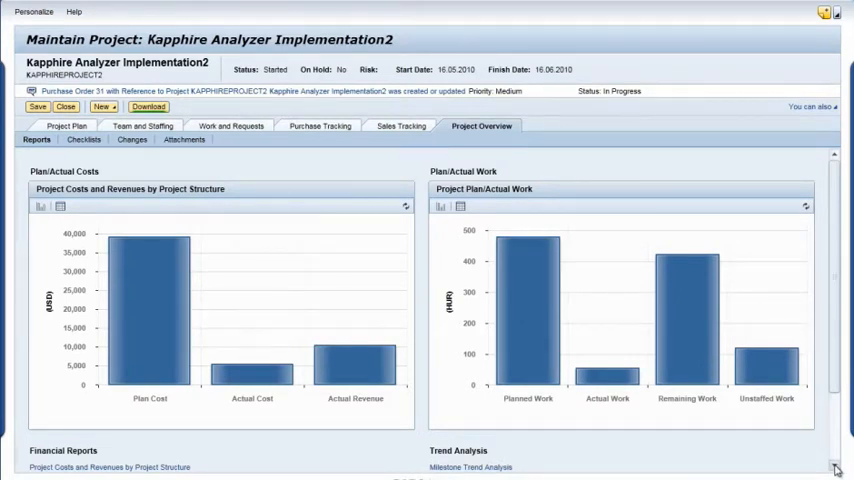
Step: Scroll below the charts to expose the Financial and Project Management report sections
scroll(down, 3)
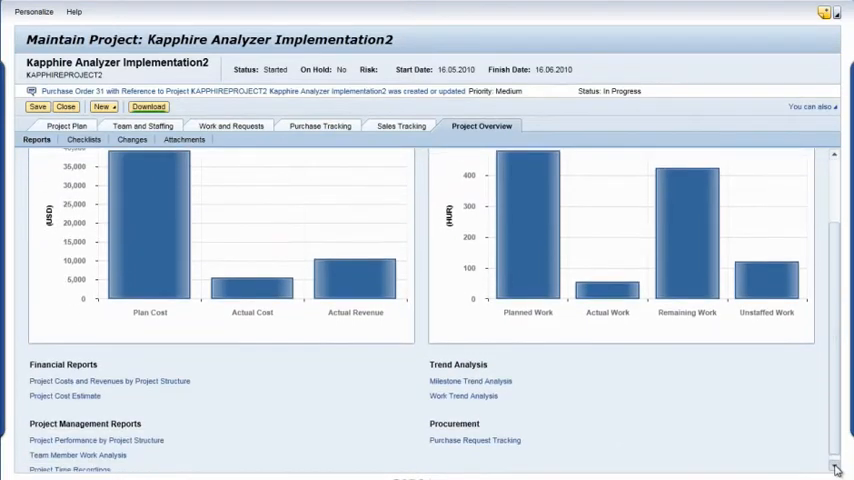
scroll(down, 3)
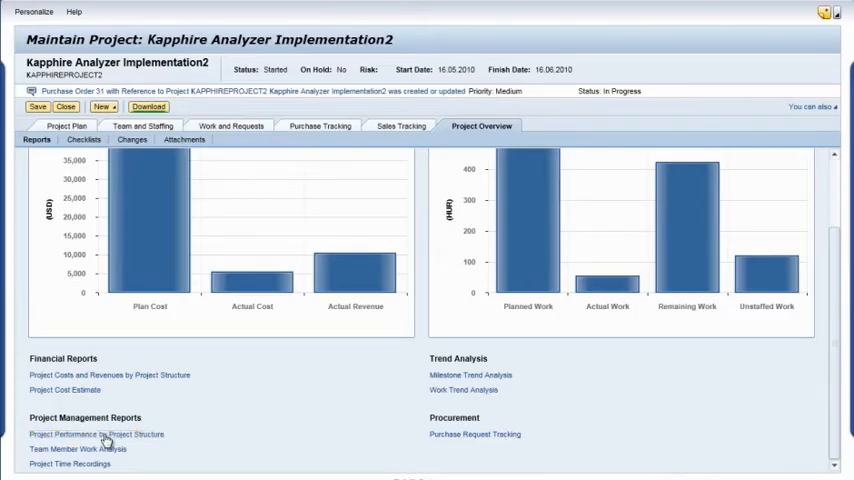
click(96, 434)
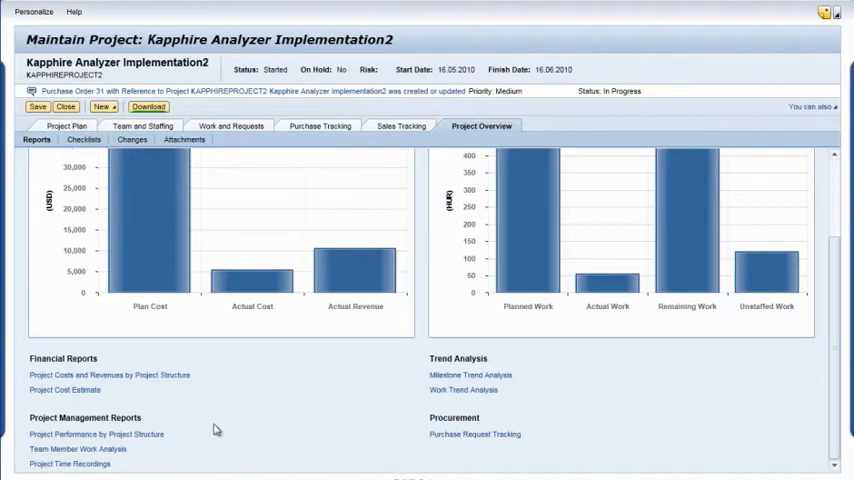
click(76, 463)
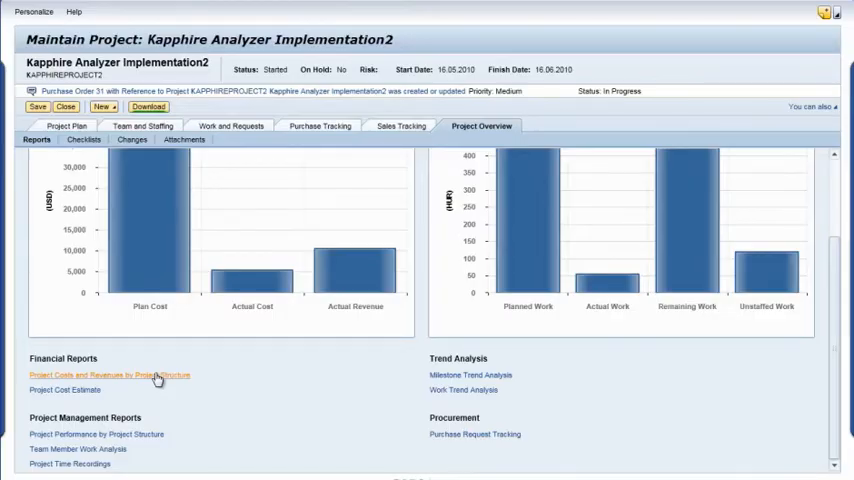
Step: Open Project Costs and Revenues by Project Structure and export it to Microsoft Excel
click(108, 375)
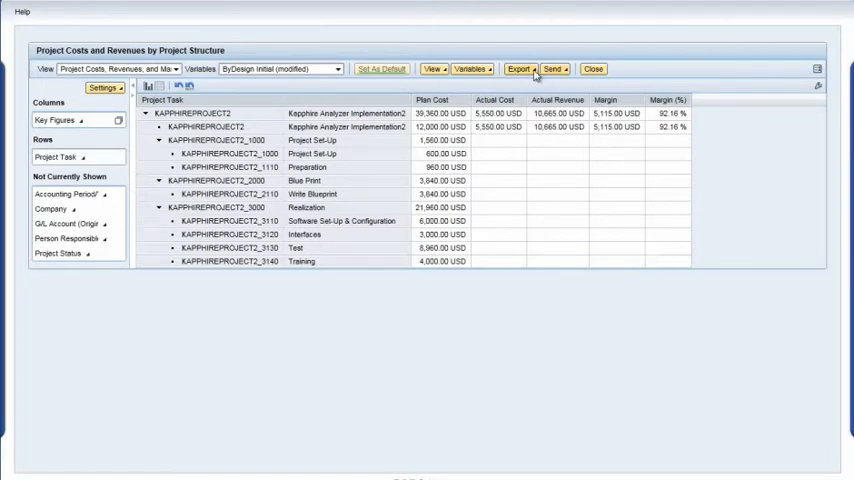
click(519, 68)
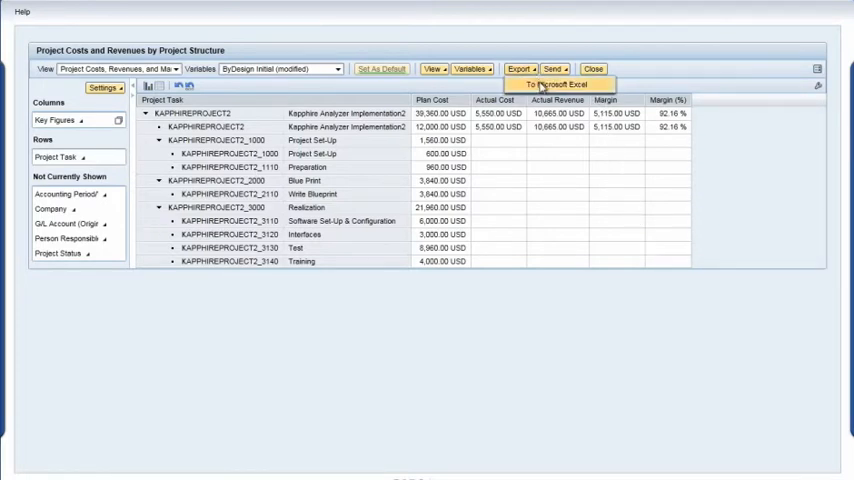
click(555, 84)
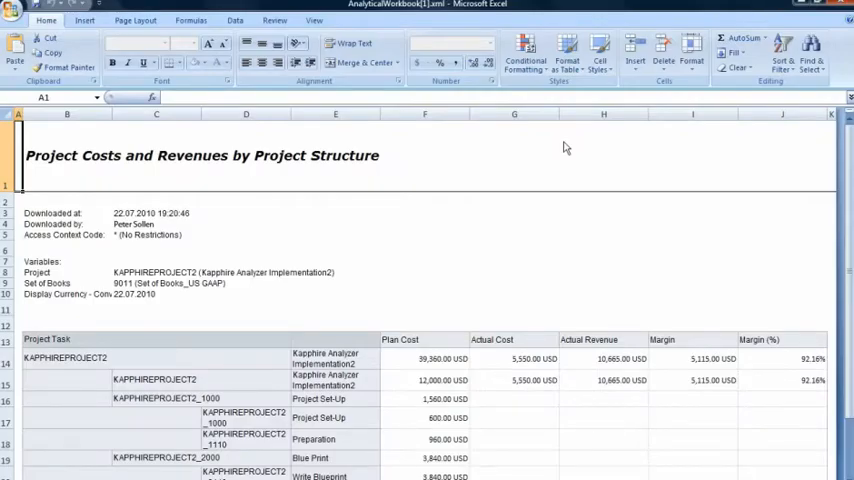